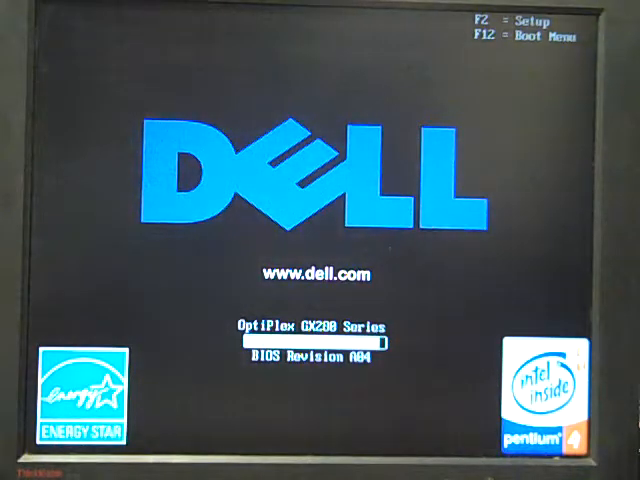
Enter Dell System Setup with F2 during the splash and view the system information.
{"action": "key", "text": "f2"}
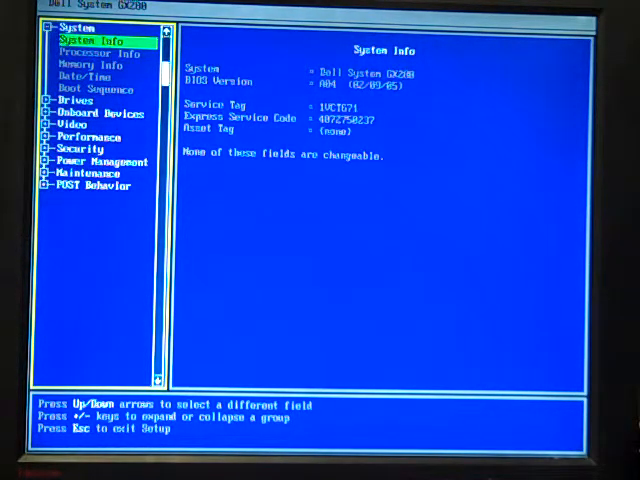
{"action": "left_click", "coordinate": [84, 66]}
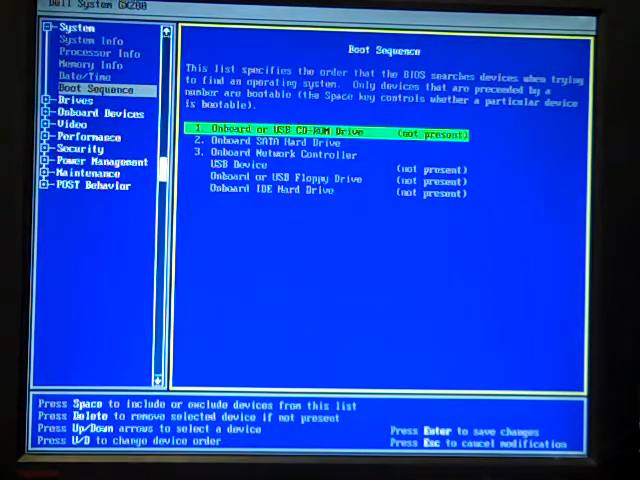
{"action": "key", "text": "Down"}
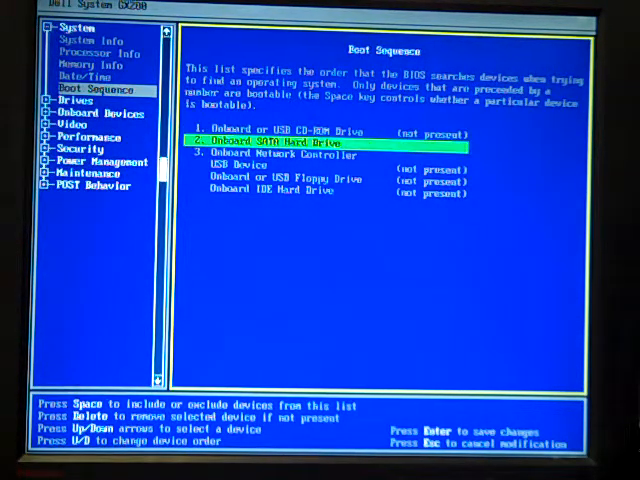
{"action": "key", "text": "Down"}
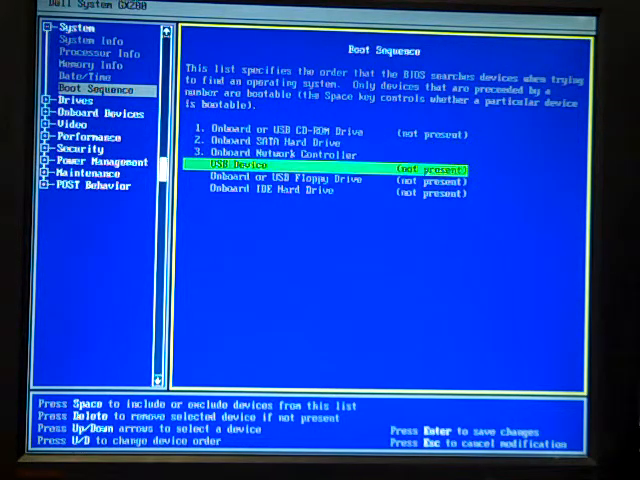
{"action": "key", "text": "Up"}
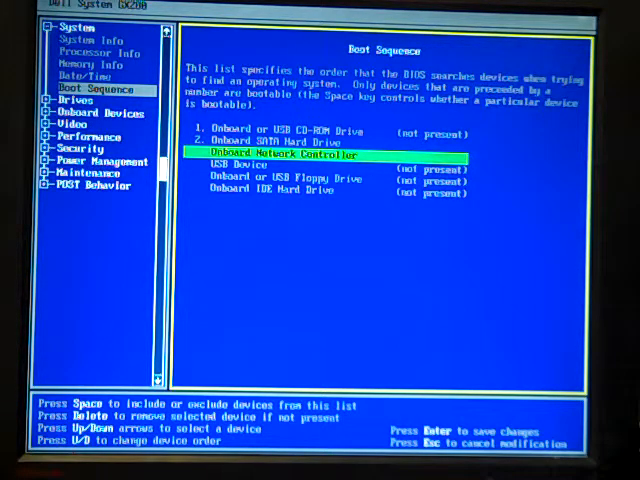
{"action": "key", "text": "Up"}
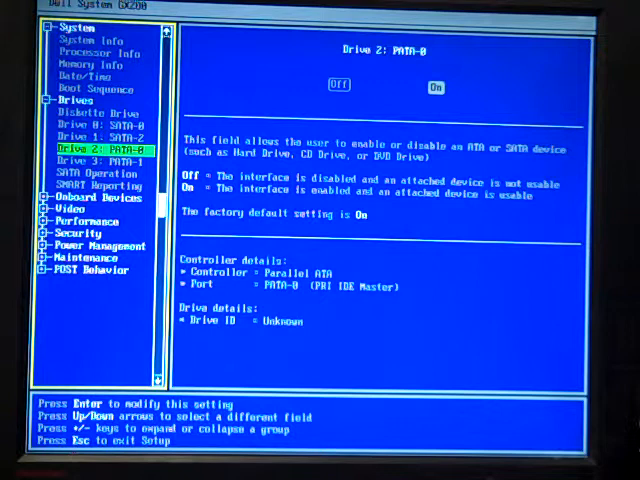
Move to the Drive 2: PATA-0 entry and confirm it is set to On.
{"action": "key", "text": "Down"}
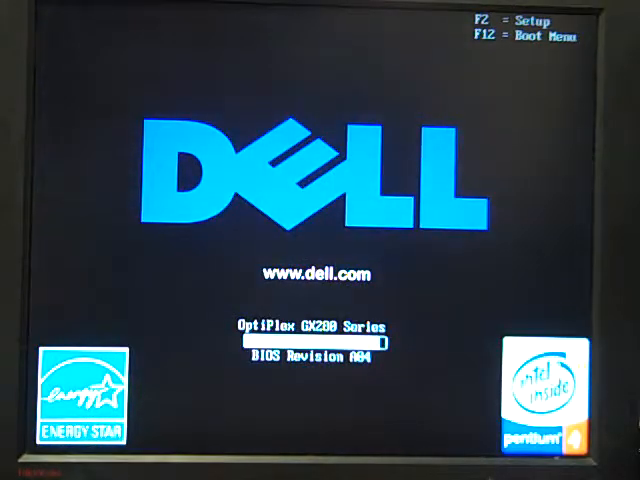
Use the F12 one-time boot menu to boot from the Onboard Network Controller.
{"action": "key", "text": "F12"}
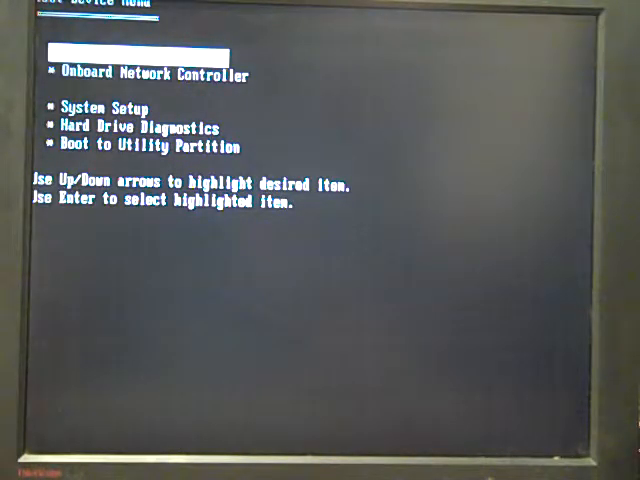
{"action": "key", "text": "Up"}
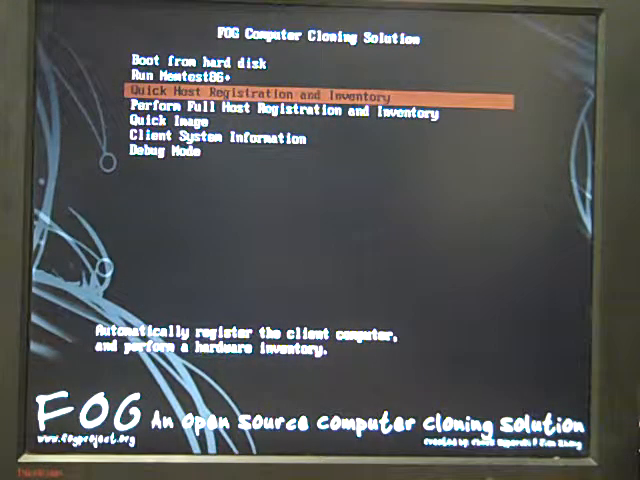
Choose Perform Full Host Registration and Inventory in the FOG PXE menu.
{"action": "key", "text": "Down"}
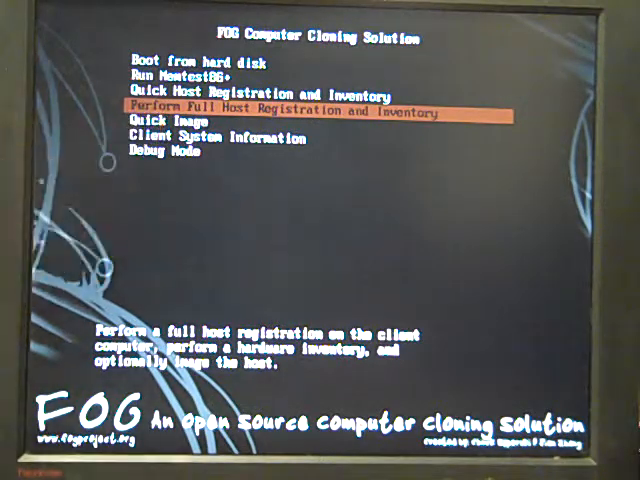
{"action": "key", "text": "Up"}
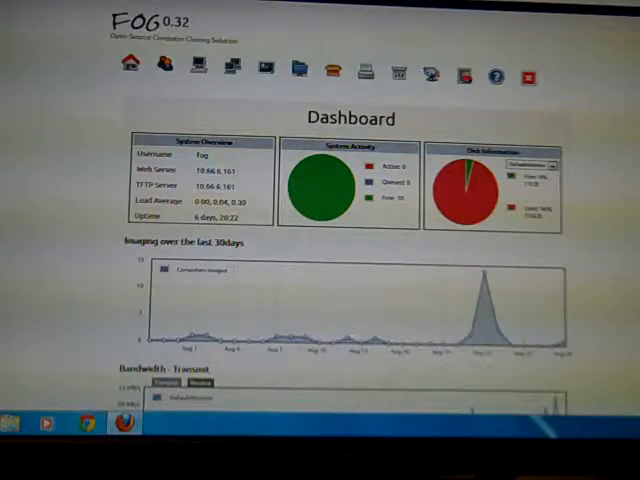
{"action": "mouse_move", "coordinate": [198, 64]}
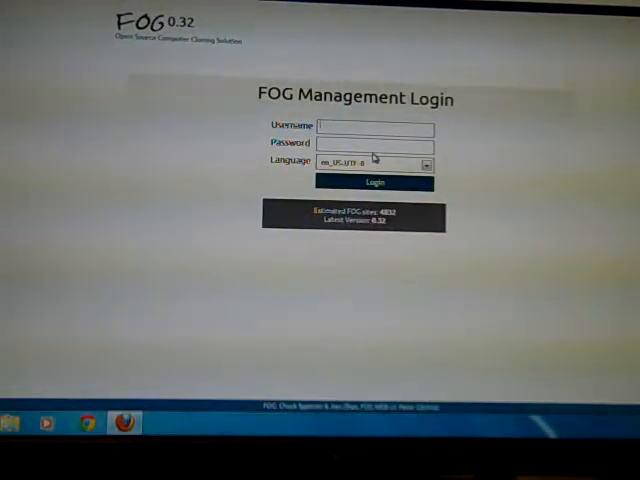
Log in to FOG Management as user 'fog' with its password.
{"action": "type", "text": "fog"}
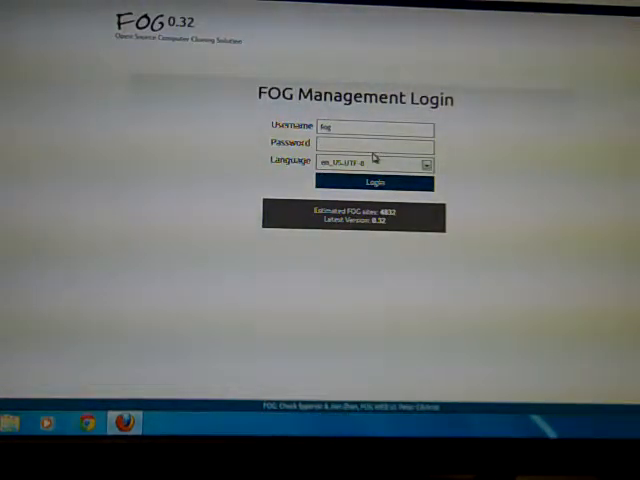
{"action": "type", "text": "password"}
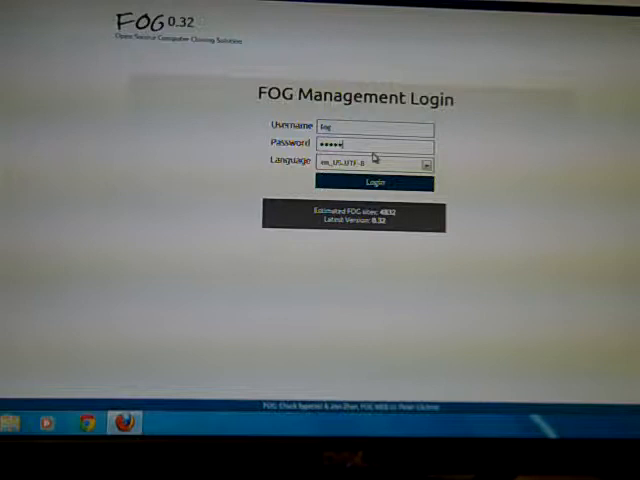
{"action": "left_click", "coordinate": [376, 182]}
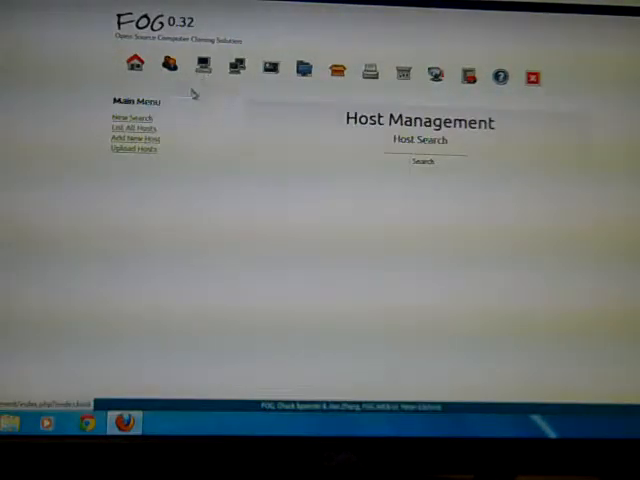
List all hosts and process the ticked hosts into a new group.
{"action": "left_click", "coordinate": [128, 128]}
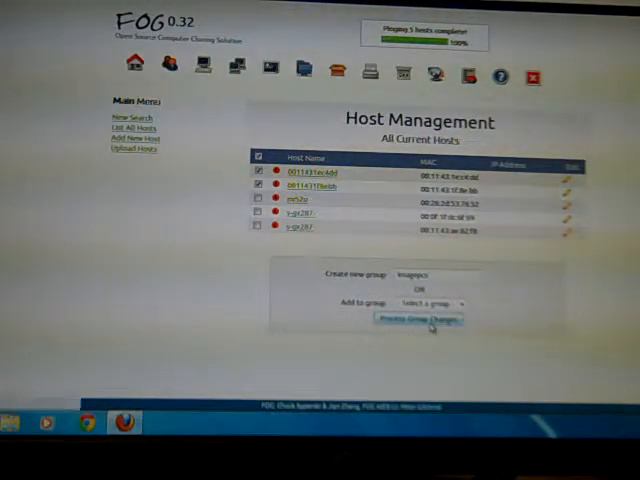
{"action": "left_click", "coordinate": [424, 318]}
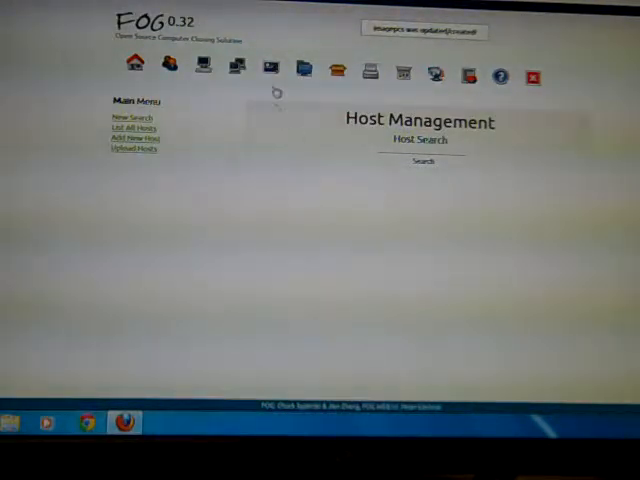
Associate the deployment image with the imagepcs group, updating its 2 hosts.
{"action": "left_click", "coordinate": [236, 68]}
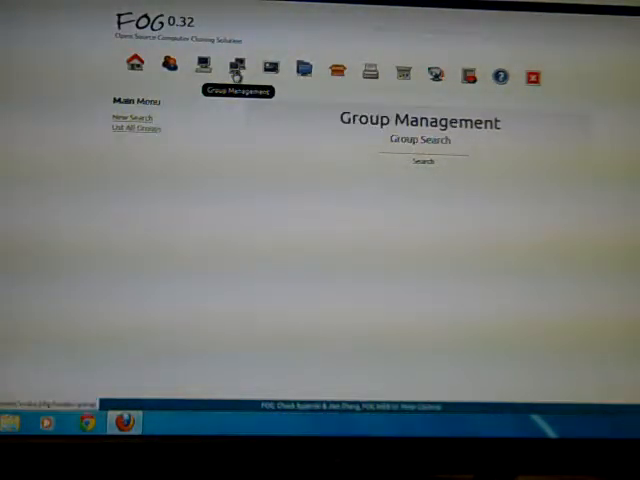
{"action": "left_click", "coordinate": [136, 128]}
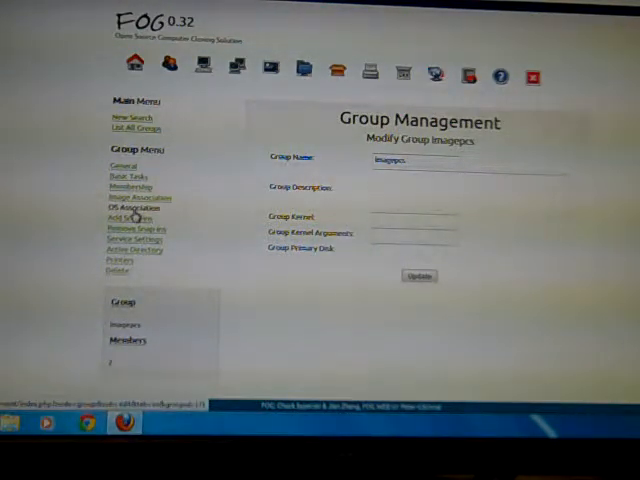
{"action": "left_click", "coordinate": [132, 196]}
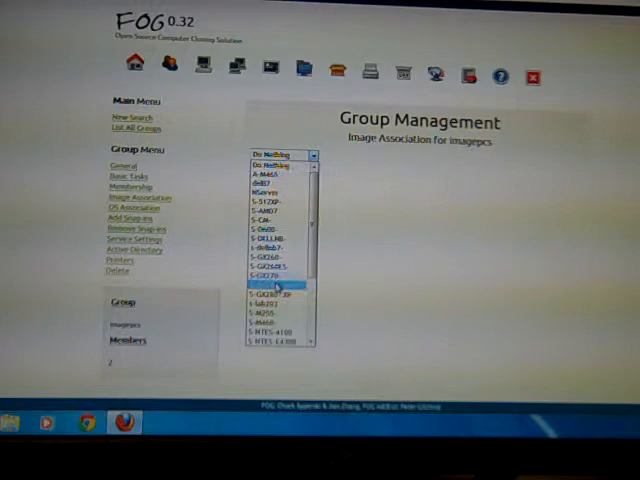
{"action": "left_click", "coordinate": [276, 288]}
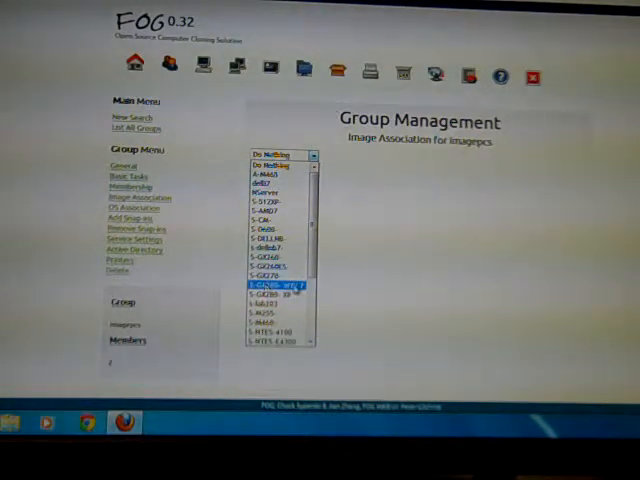
{"action": "left_click", "coordinate": [280, 288]}
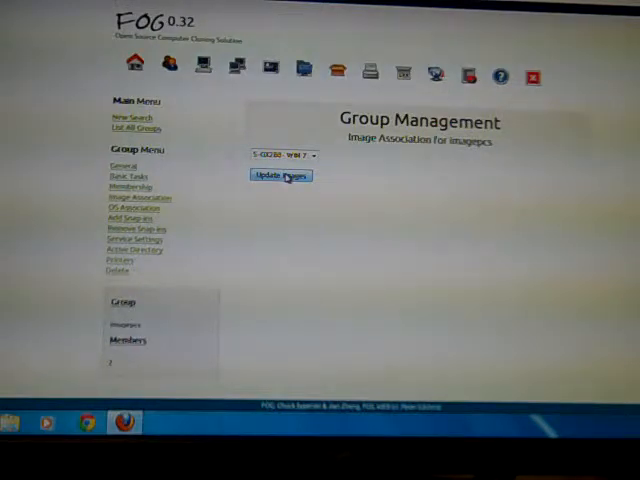
{"action": "left_click", "coordinate": [280, 176]}
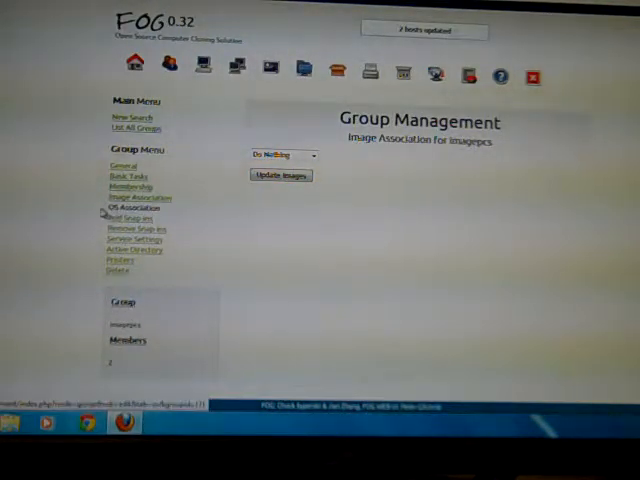
Associate Windows 7 as the operating system of the imagepcs group's 2 hosts.
{"action": "left_click", "coordinate": [132, 208]}
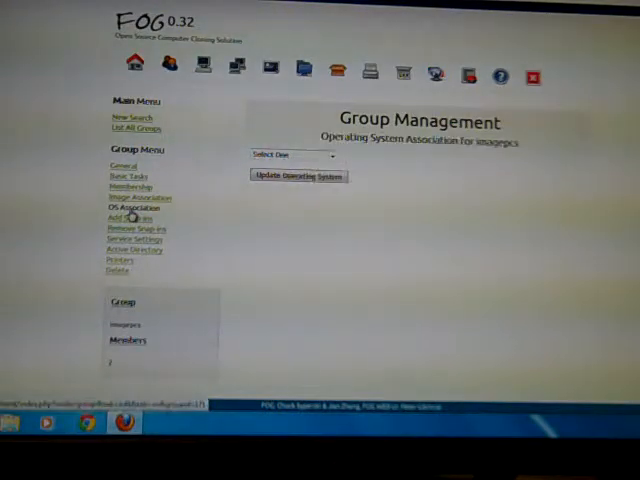
{"action": "left_click", "coordinate": [290, 156]}
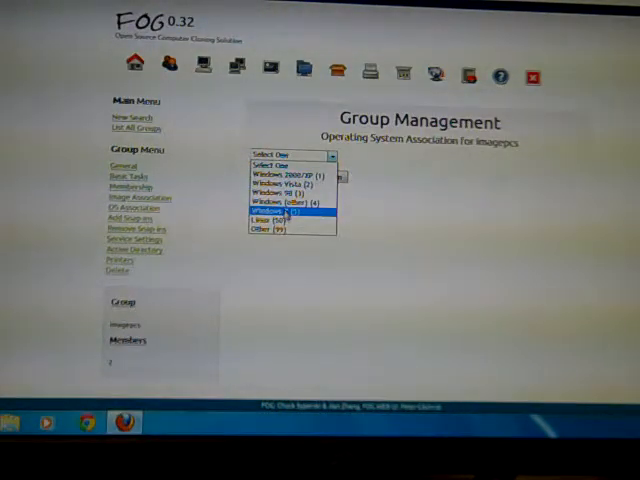
{"action": "left_click", "coordinate": [290, 212]}
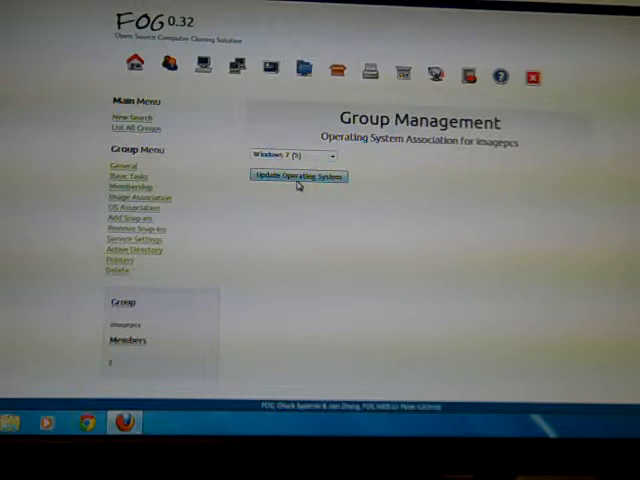
{"action": "left_click", "coordinate": [296, 176]}
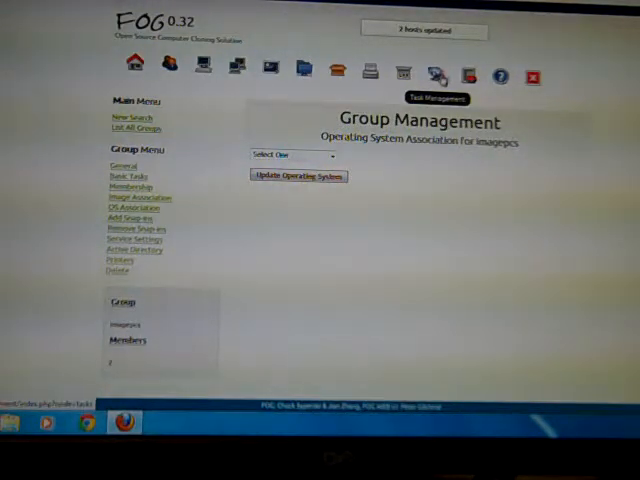
Start multicast imaging of all imagepcs computers with shutdown after completion enabled.
{"action": "left_click", "coordinate": [434, 64]}
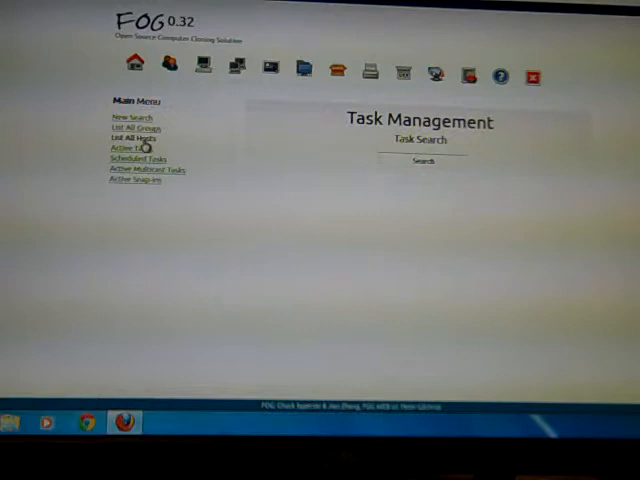
{"action": "left_click", "coordinate": [136, 128]}
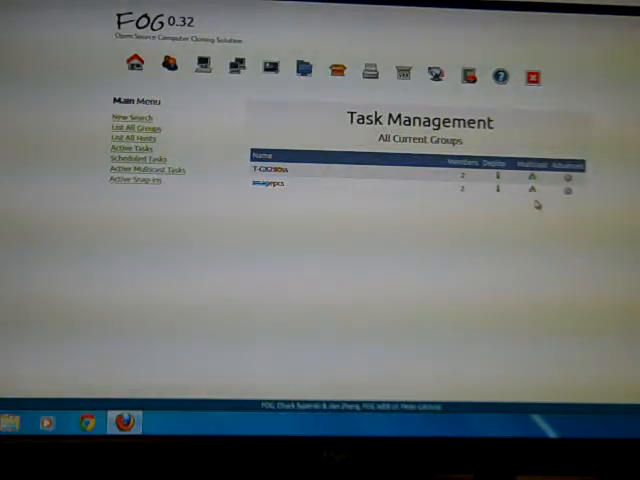
{"action": "mouse_move", "coordinate": [532, 176]}
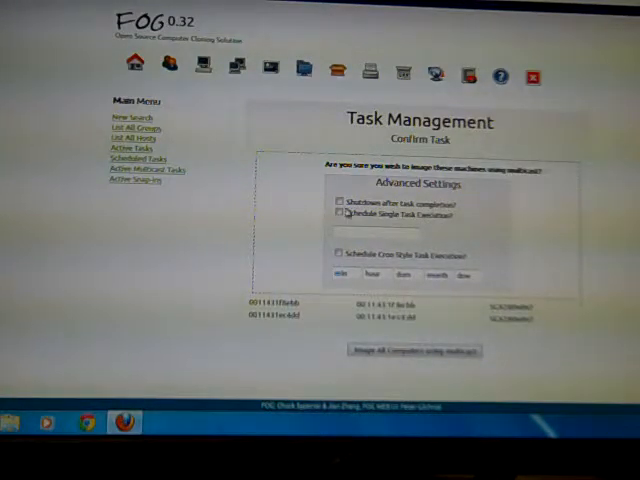
{"action": "left_click", "coordinate": [338, 216]}
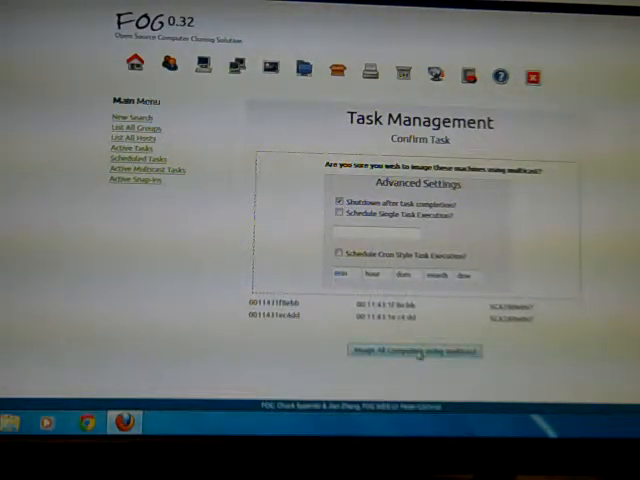
{"action": "left_click", "coordinate": [412, 352]}
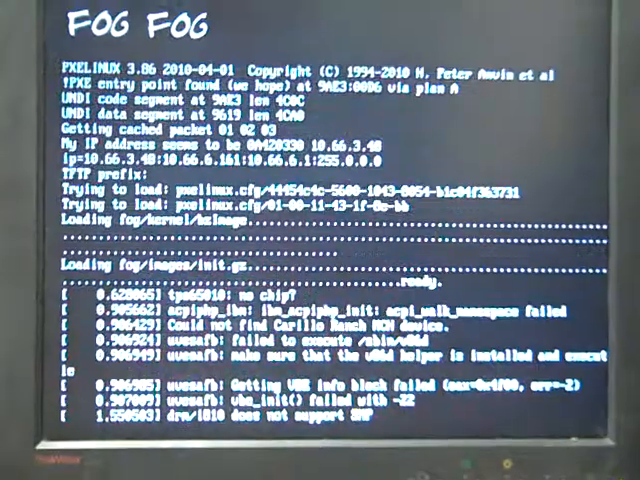
{"action": "scroll", "scroll_direction": "down", "scroll_amount": 3}
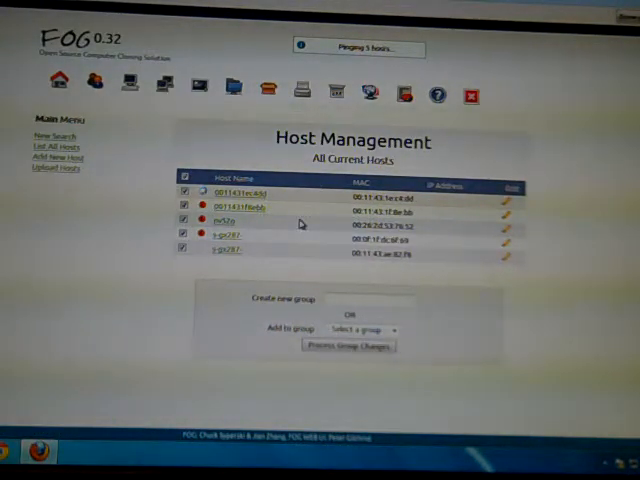
{"action": "mouse_move", "coordinate": [370, 92]}
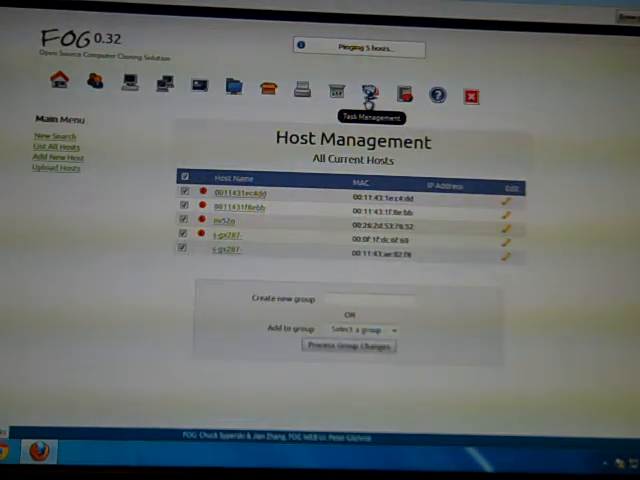